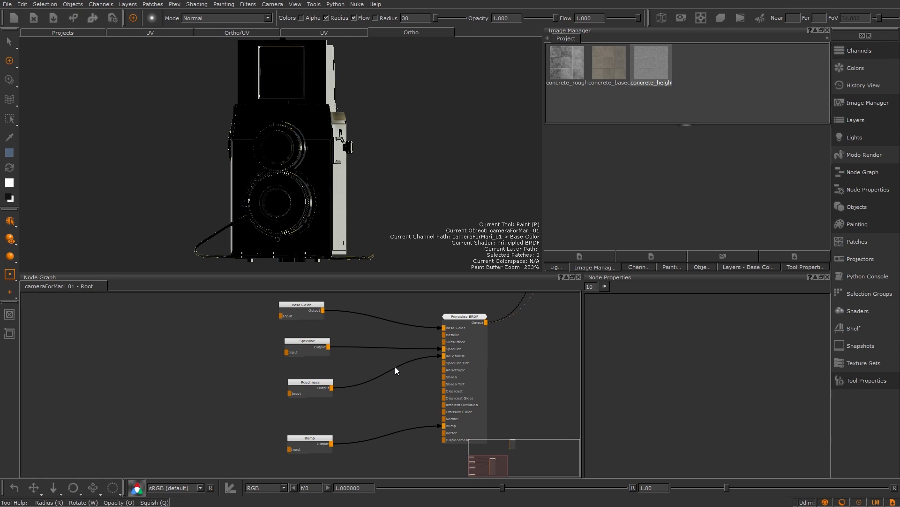
mouse_move(395, 369)
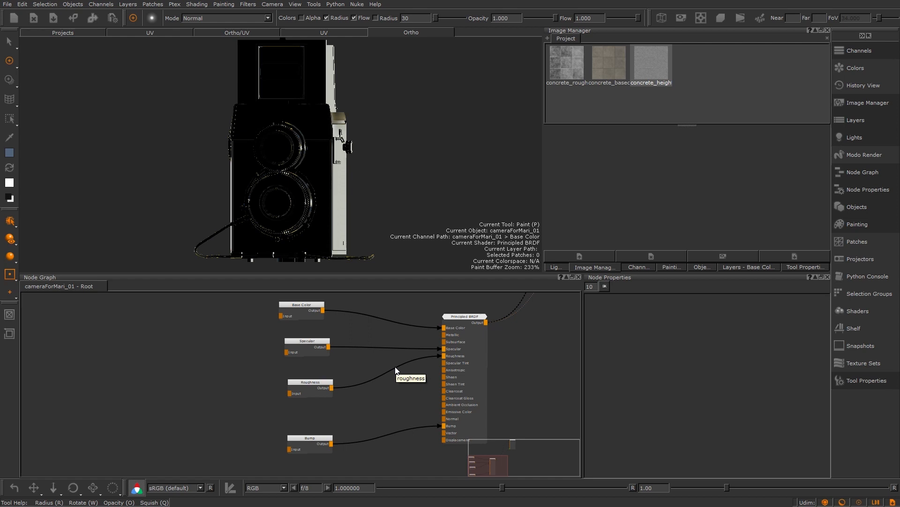
mouse_move(539, 391)
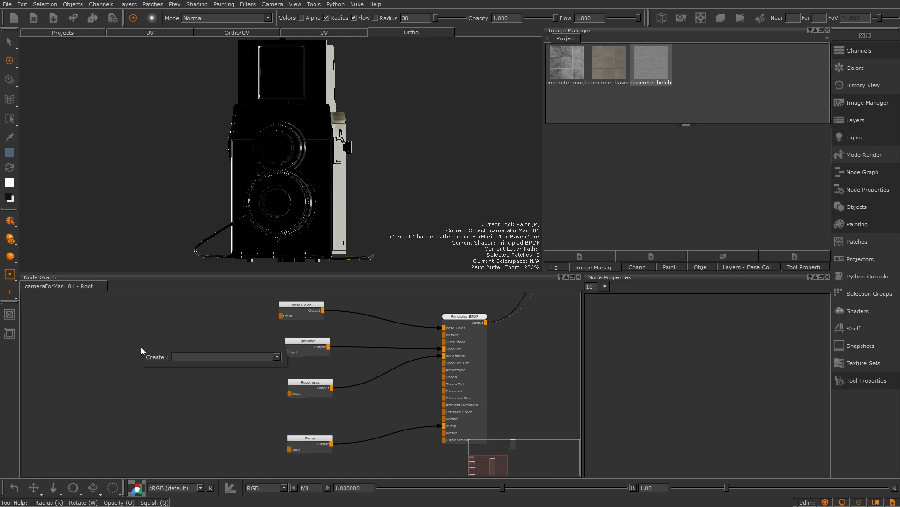
Create a Material node with the Principled BRDF shader from the 'mater' search.
text(mater)
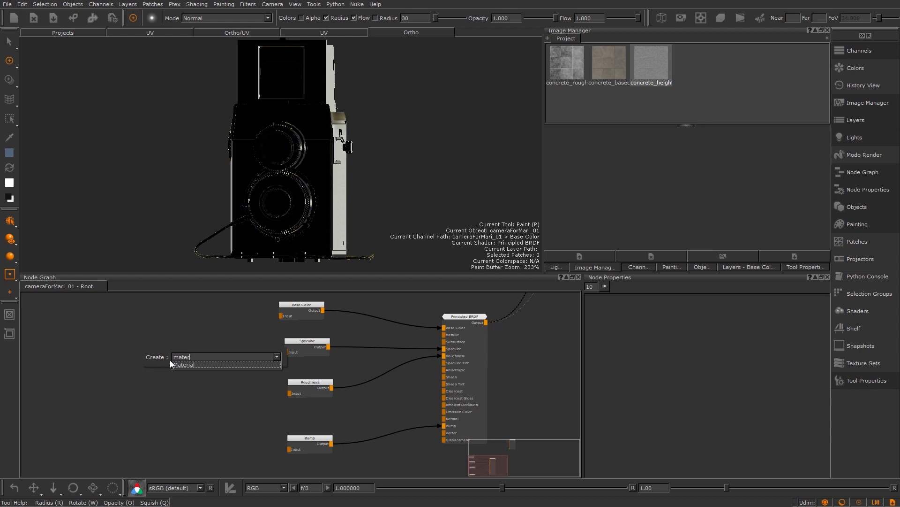
click(182, 364)
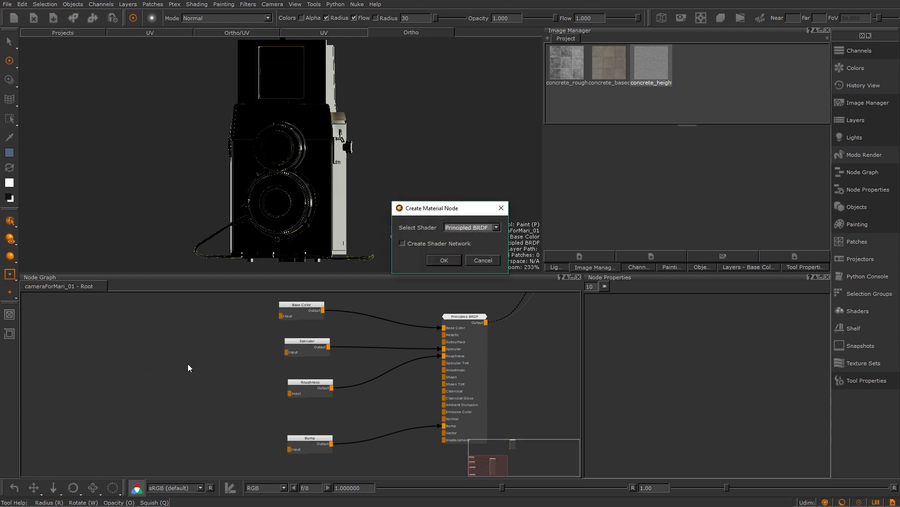
click(471, 227)
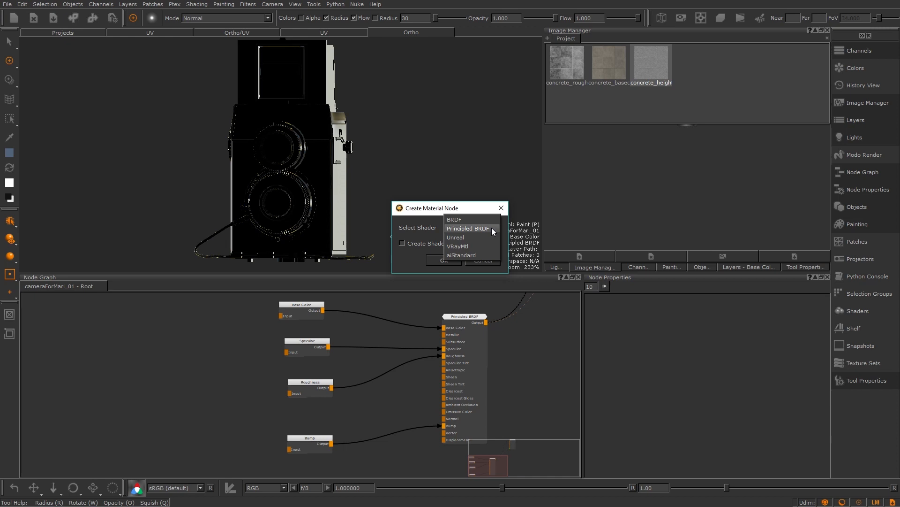
click(467, 228)
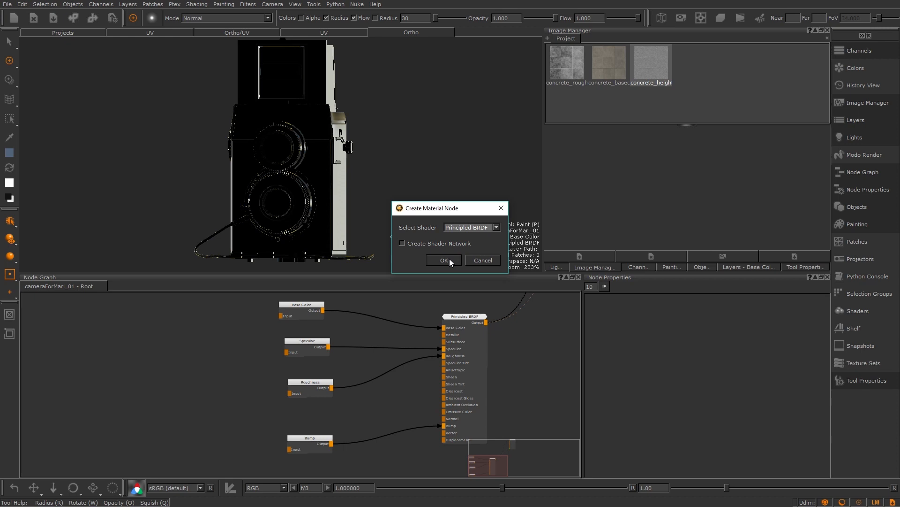
click(443, 259)
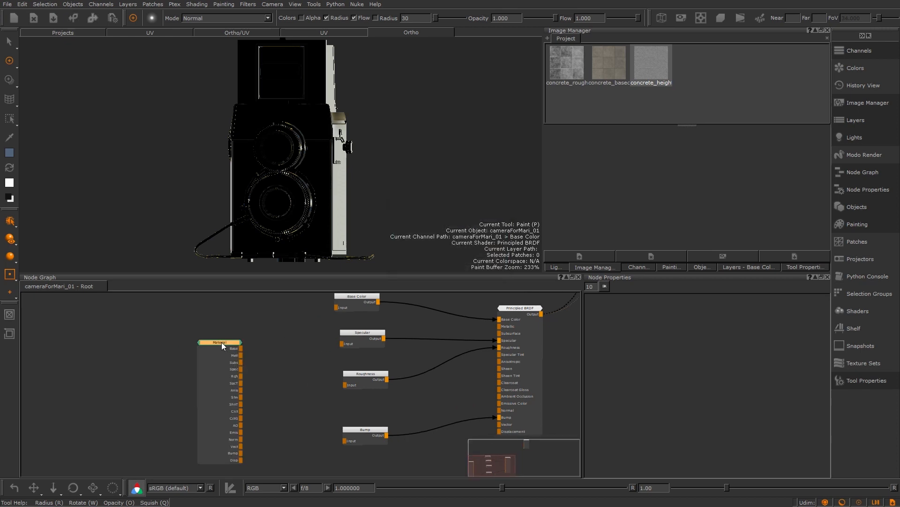
Move the Material node left of the channels and wire Base, Spec, Rgh, Bump outputs.
drag(223, 345, 281, 369)
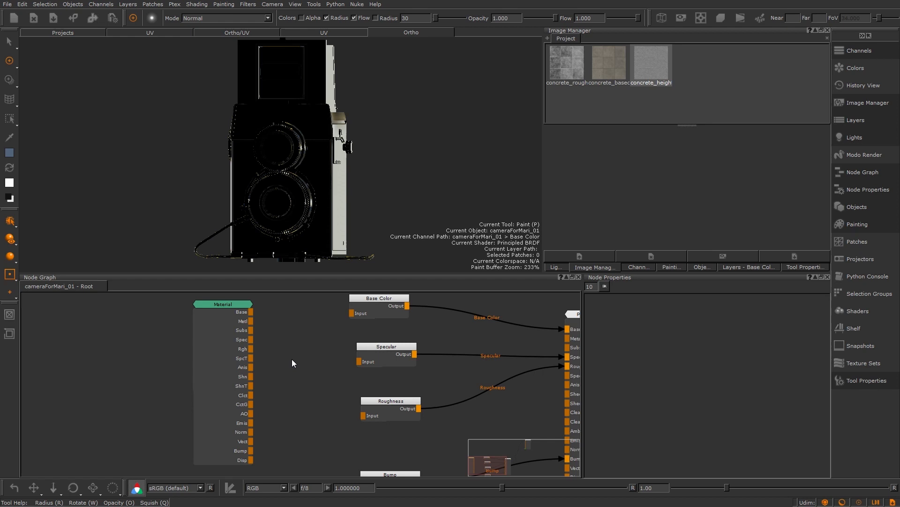
click(222, 304)
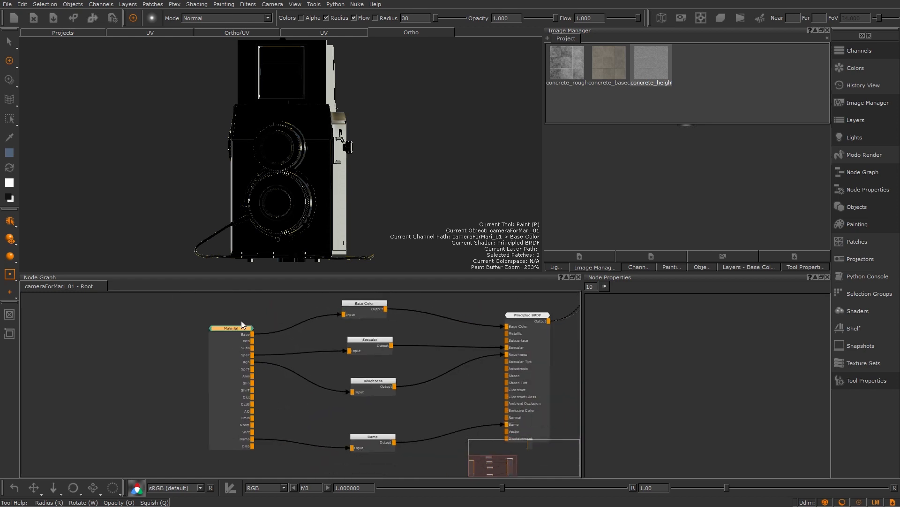
Orbit the viewport around the camera model to view the tiled concrete from an angle.
click(527, 314)
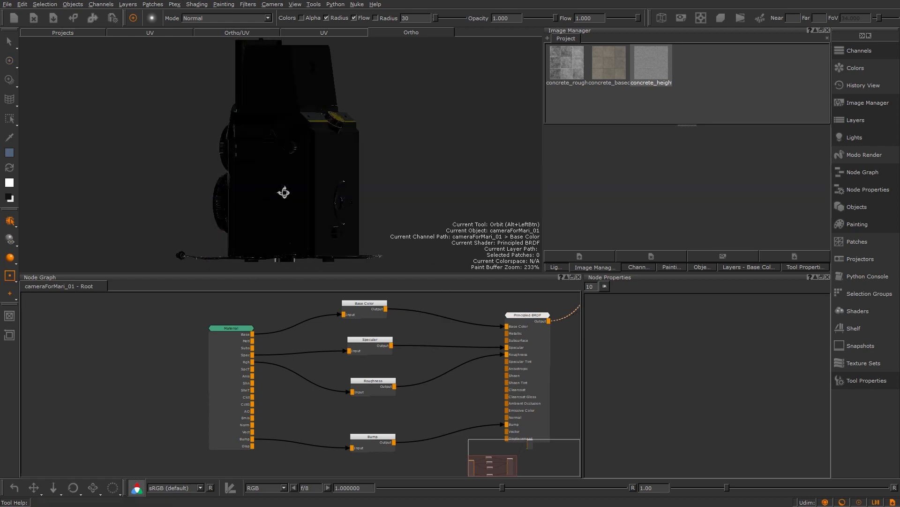
drag(284, 191, 366, 199)
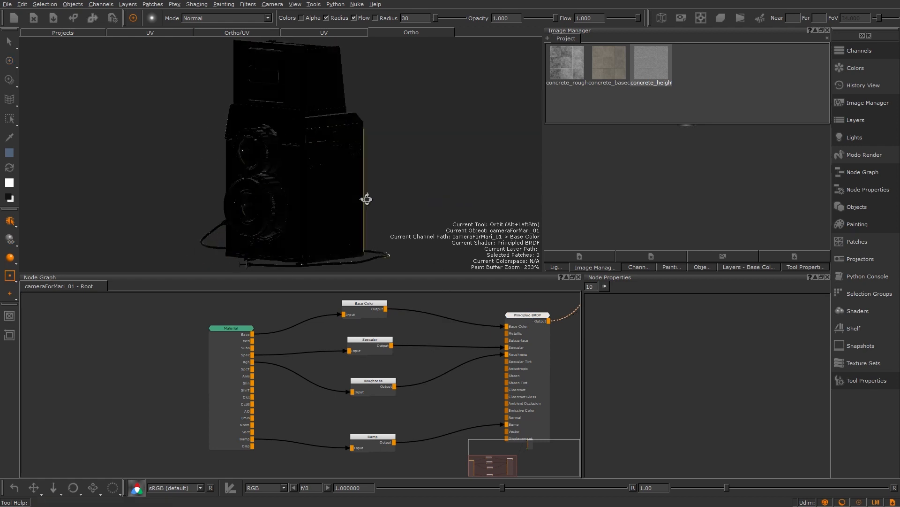
drag(366, 199, 389, 196)
text(col)
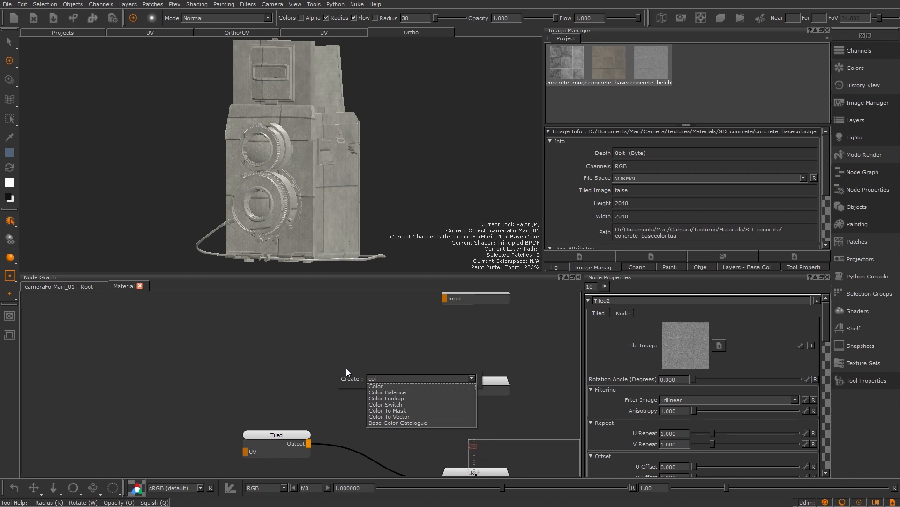
Add a grey Color node at intensity 0.5 and connect it to the Spec input.
click(376, 386)
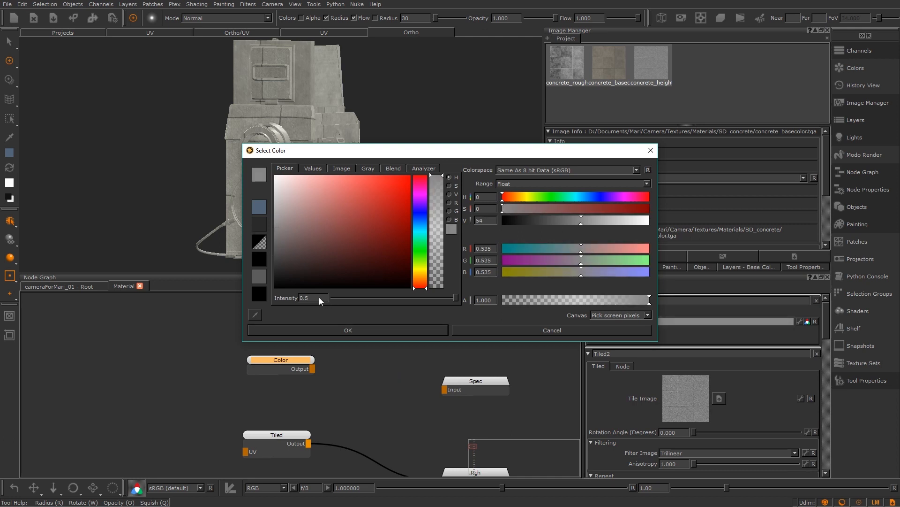
click(348, 330)
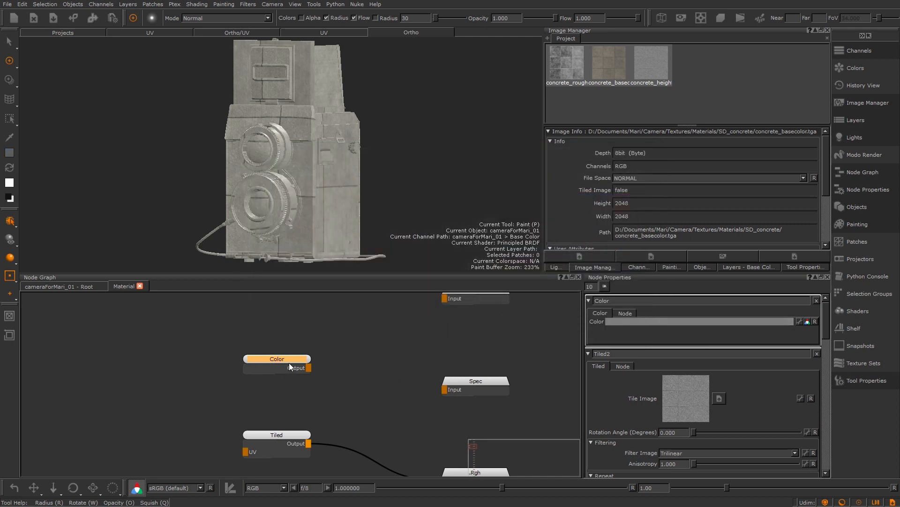
drag(296, 368, 445, 389)
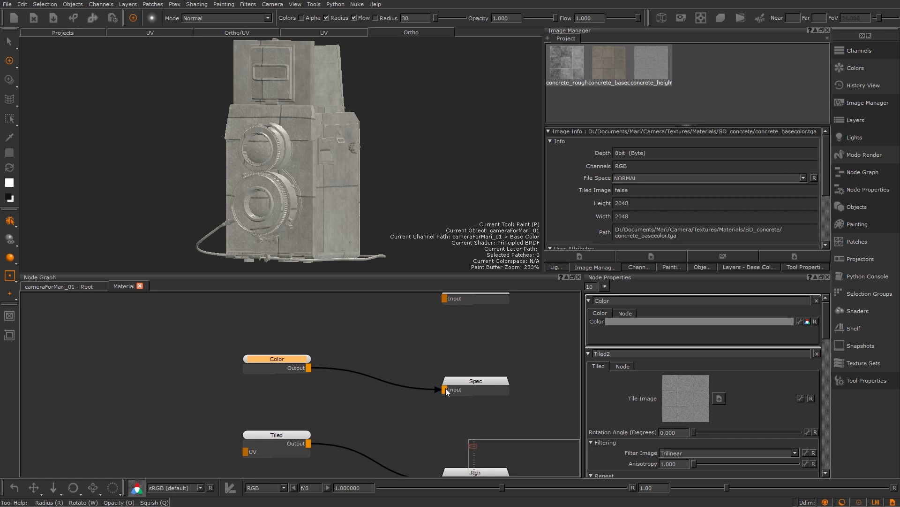
mouse_move(448, 391)
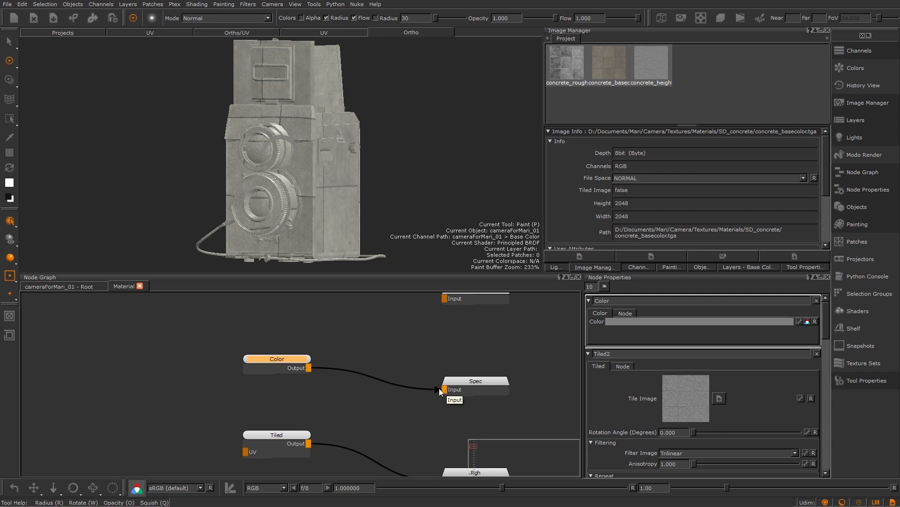
mouse_move(310, 402)
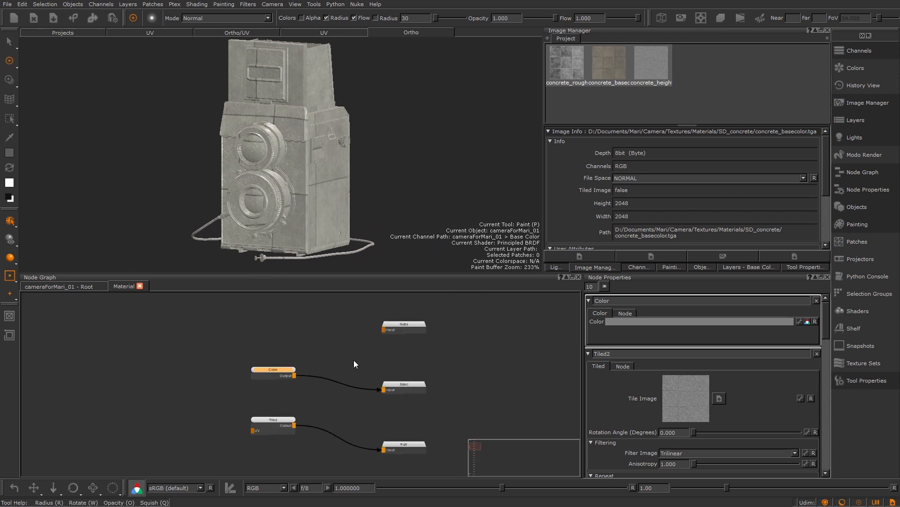
Return to the top-level graph and open Group Node Knobs for the Material node.
click(273, 419)
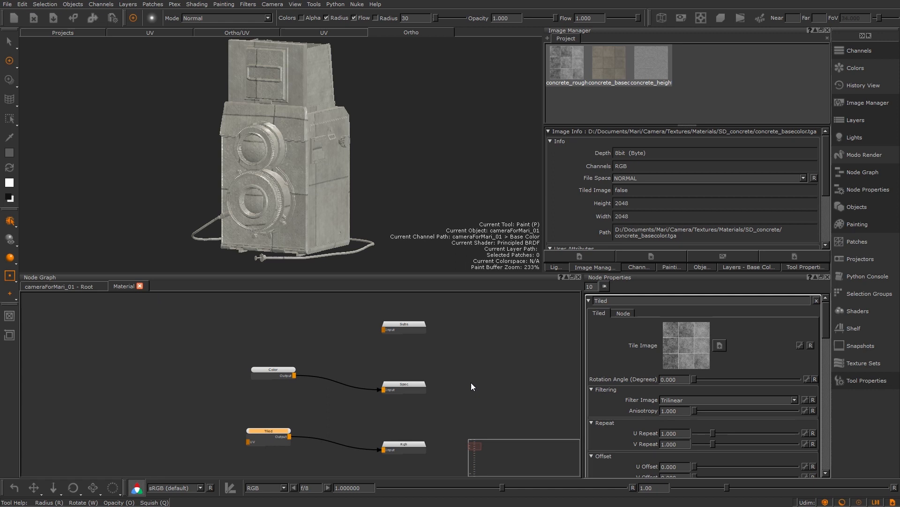
mouse_move(617, 426)
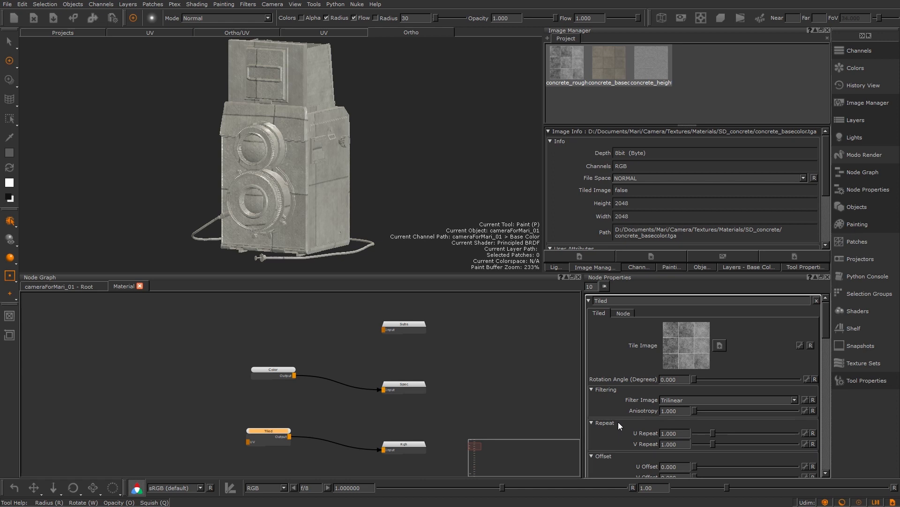
mouse_move(710, 420)
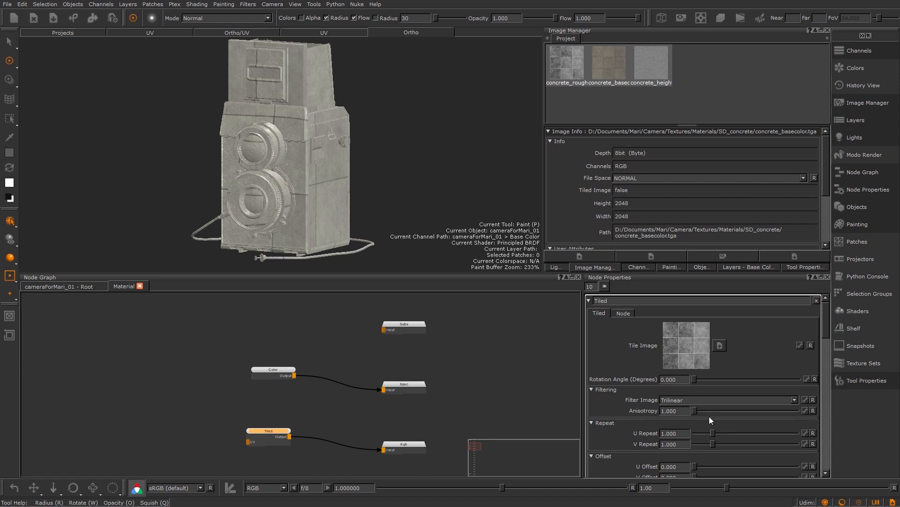
mouse_move(811, 434)
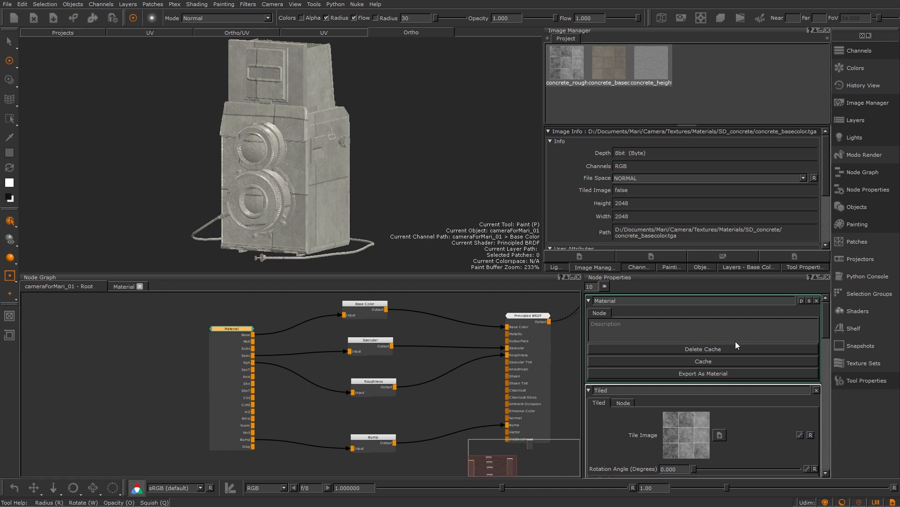
mouse_move(800, 313)
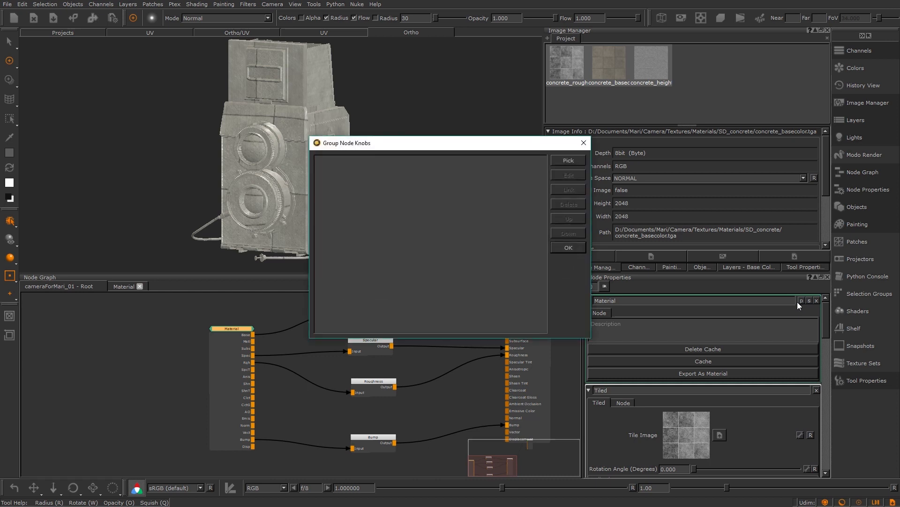
Link U/V Repeat of Tiled, Tiled1 and Tiled2 into one exposed Tile_amount knob.
click(567, 161)
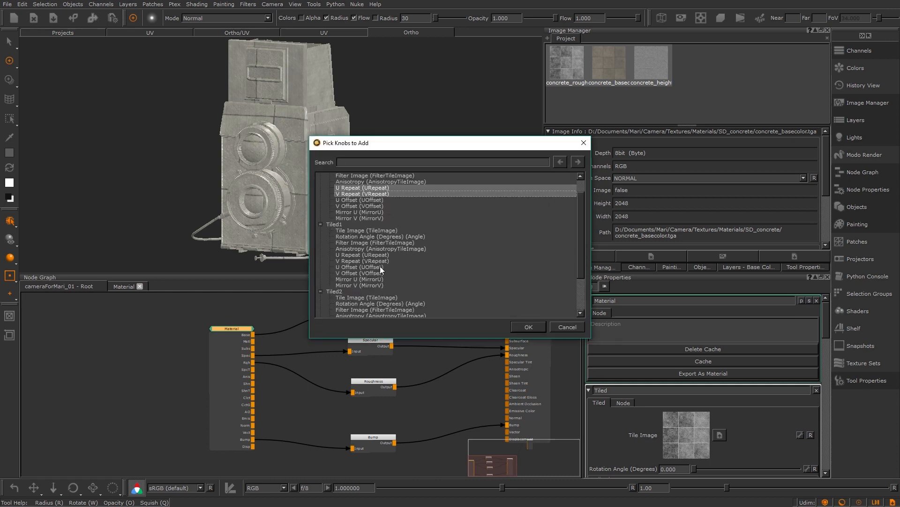
click(527, 326)
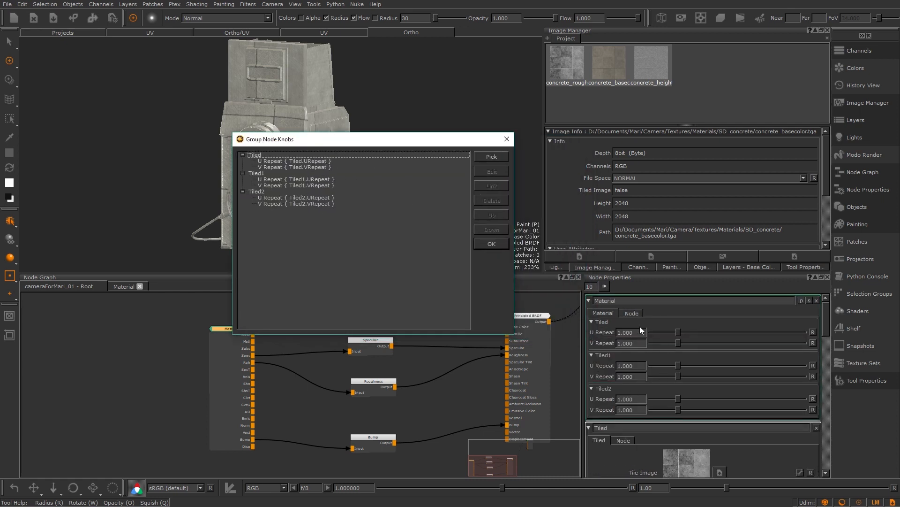
mouse_move(615, 362)
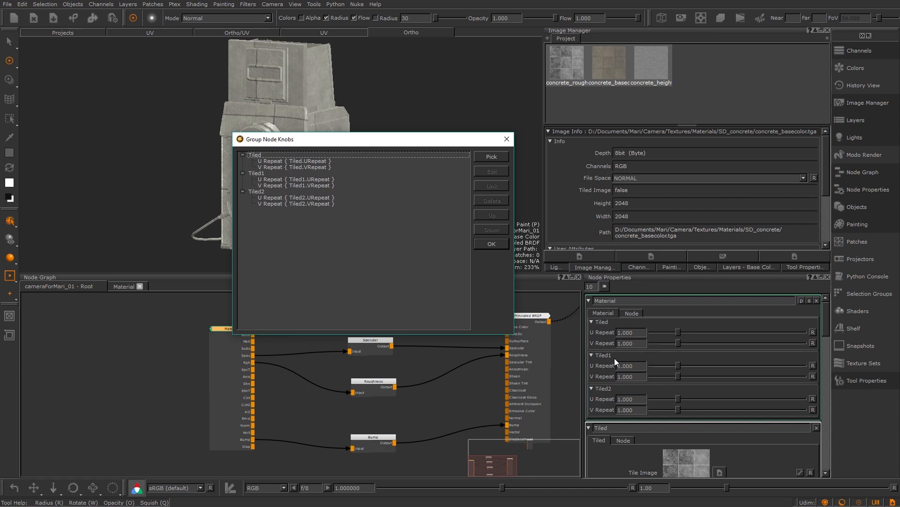
mouse_move(401, 223)
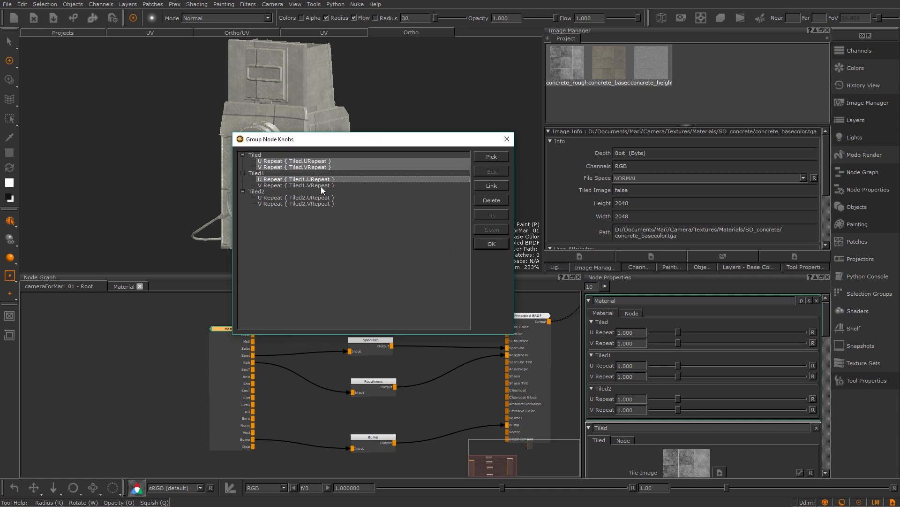
click(490, 184)
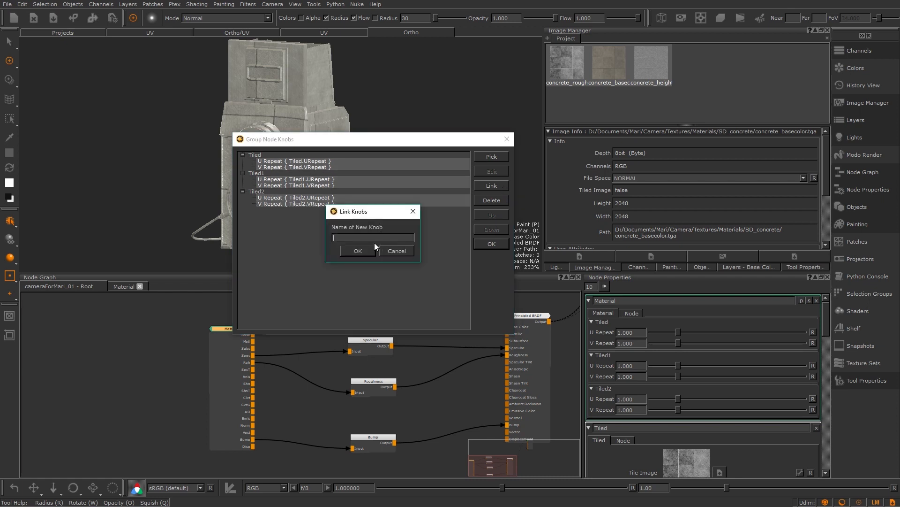
text(Tile_amo)
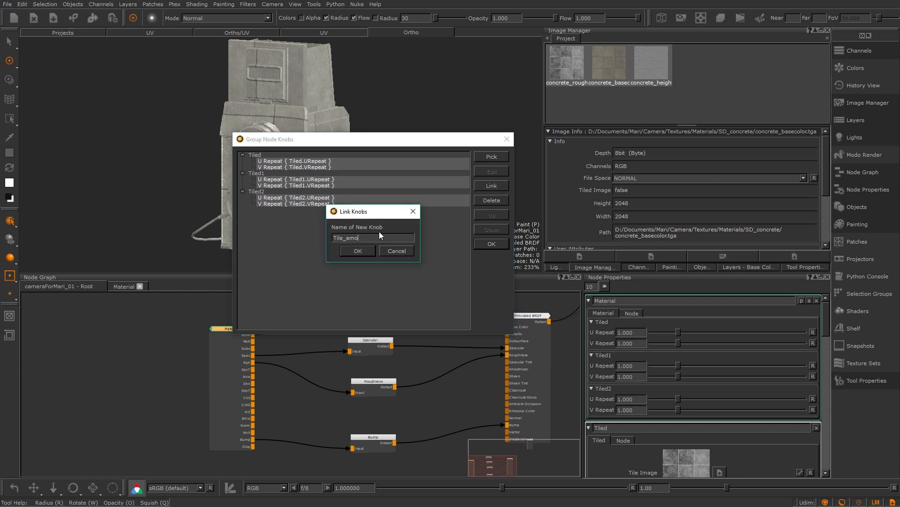
click(357, 251)
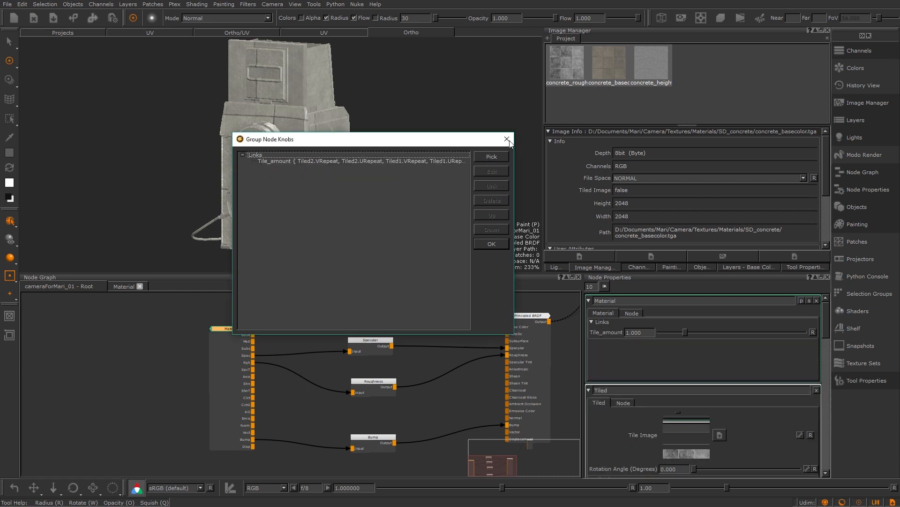
click(506, 139)
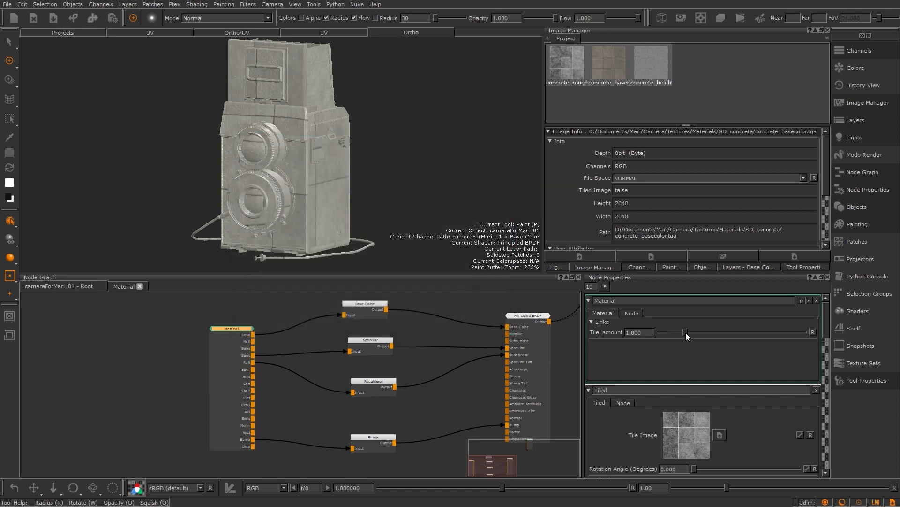
Raise Tile_amount, then lower it to about 4.363 to test the concrete tiling.
drag(683, 332, 741, 332)
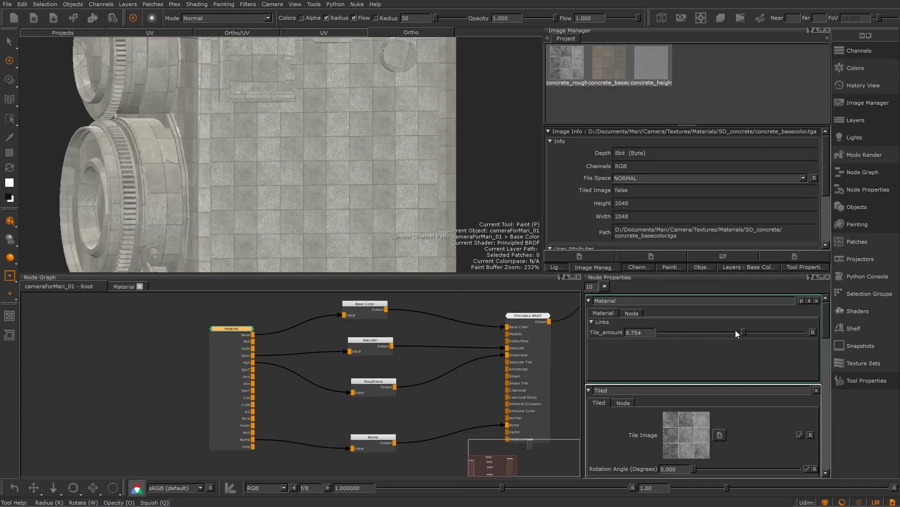
drag(742, 332, 722, 332)
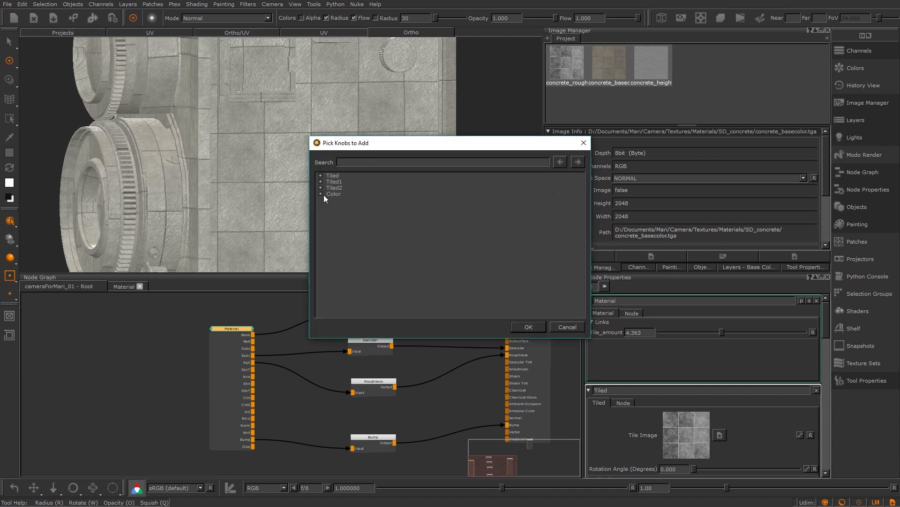
Expose the Color node's light grey specular Color knob on the Material node.
click(527, 326)
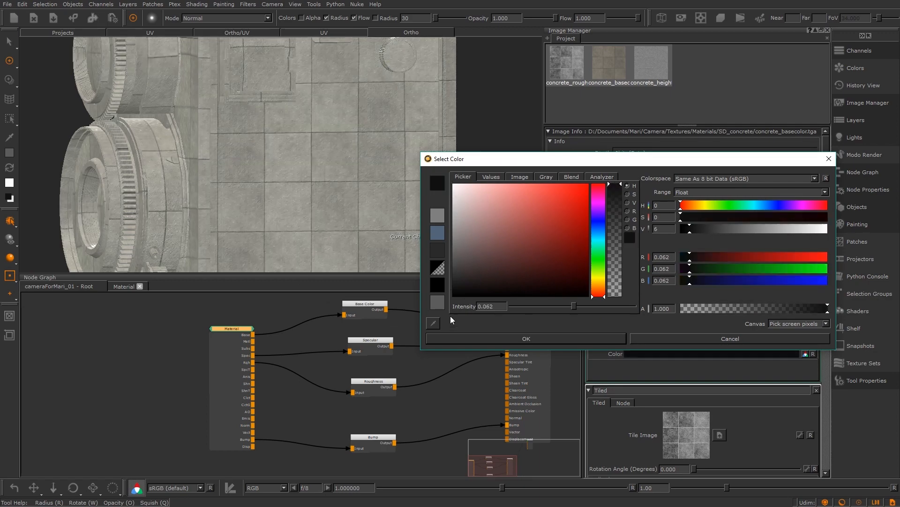
click(525, 338)
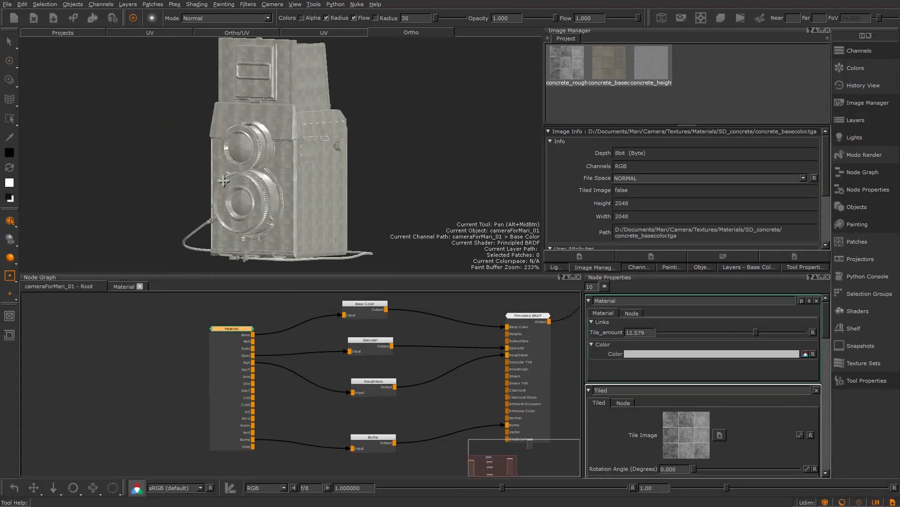
click(631, 313)
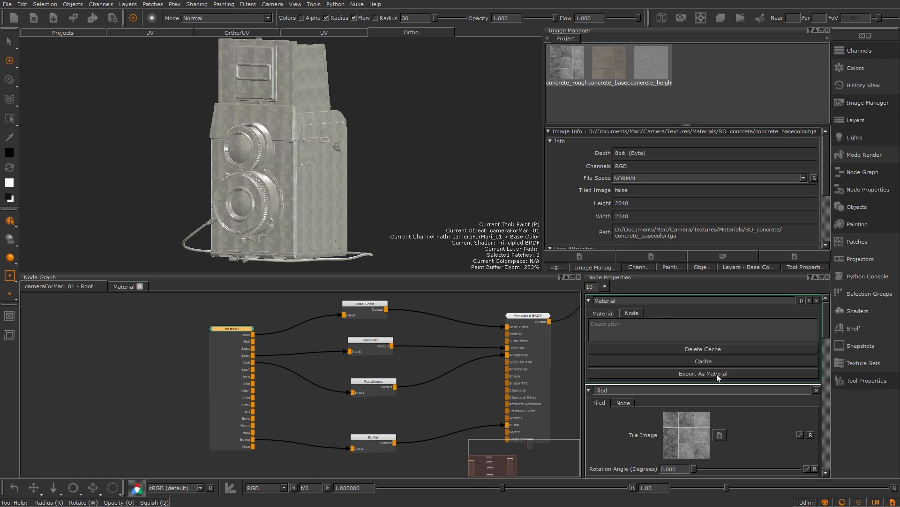